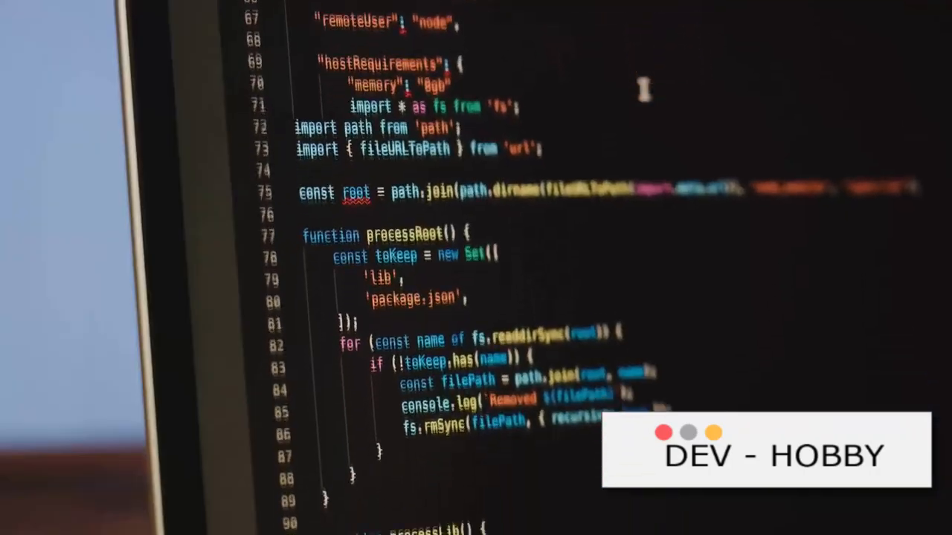
{"action": "scroll", "scroll_direction": "down", "scroll_amount": 3}
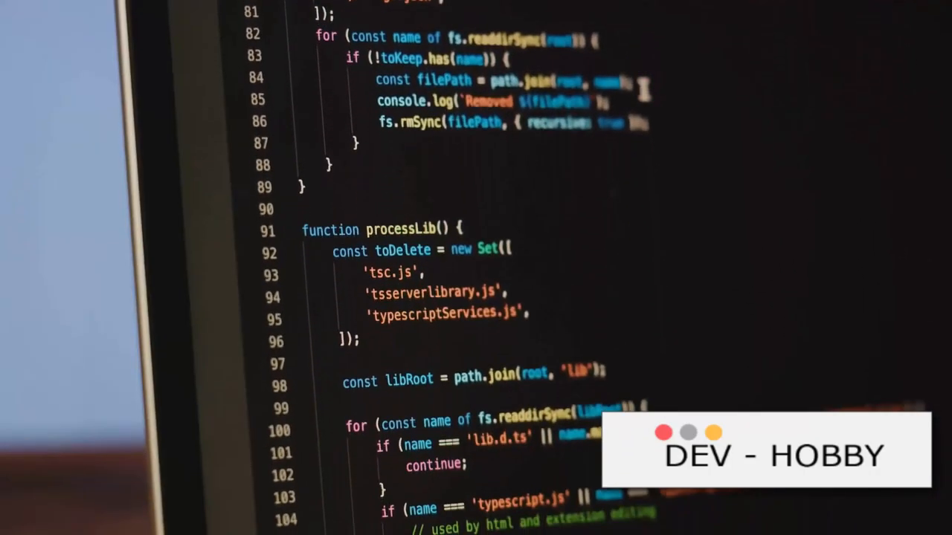
{"action": "scroll", "scroll_direction": "down", "scroll_amount": 3}
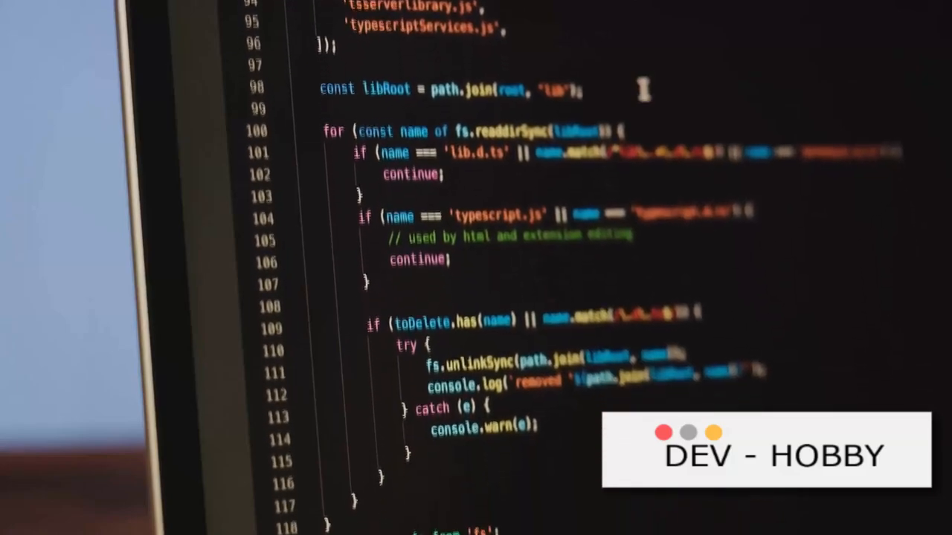